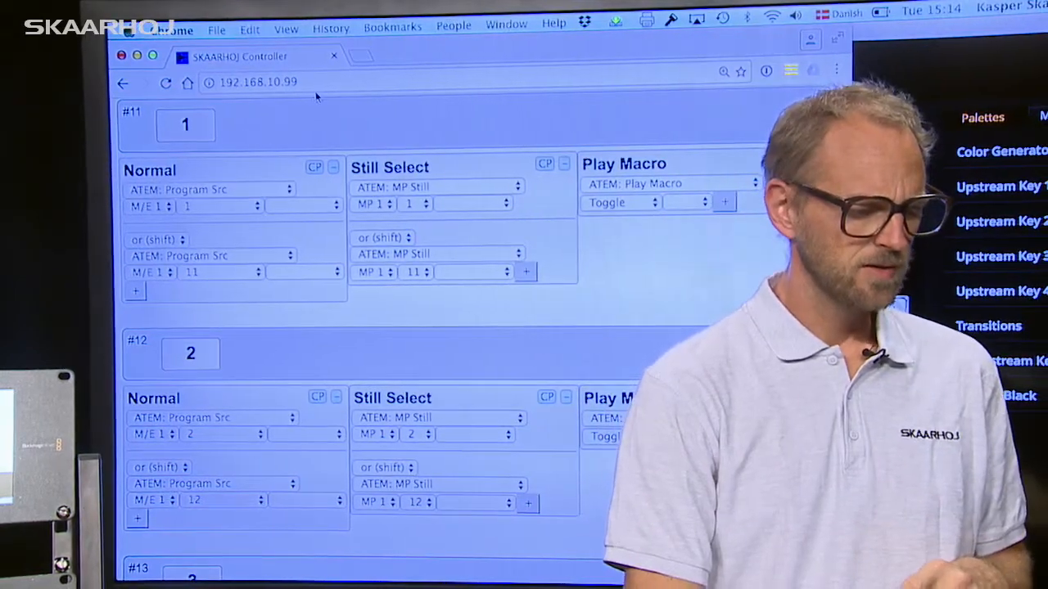
Step: Review the media player and ATEM function choices for button 11's Still Select, then dismiss the list
{"action": "left_click", "coordinate": [147, 206]}
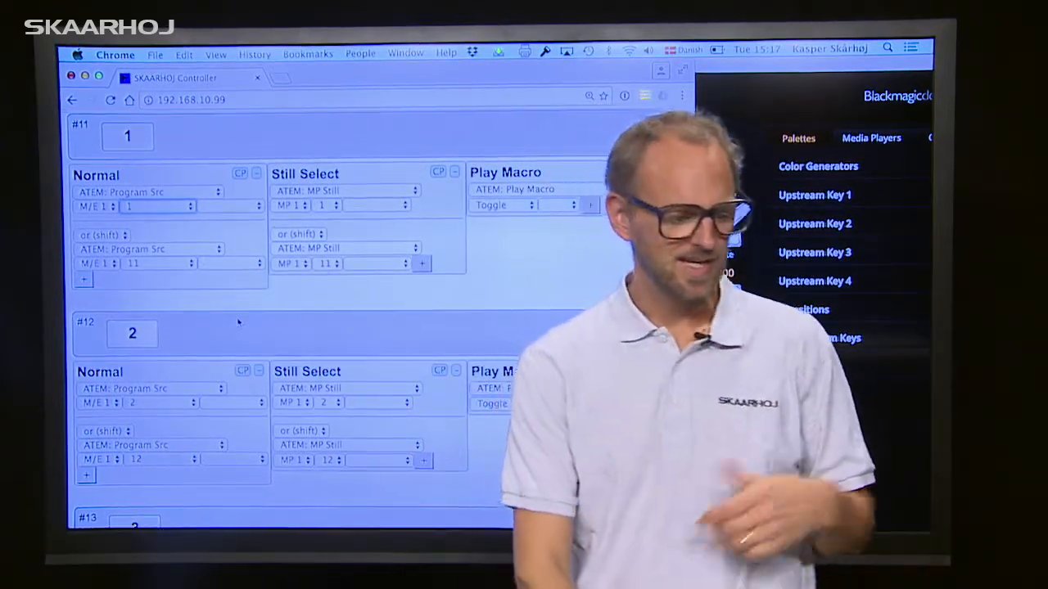
{"action": "left_click", "coordinate": [291, 263]}
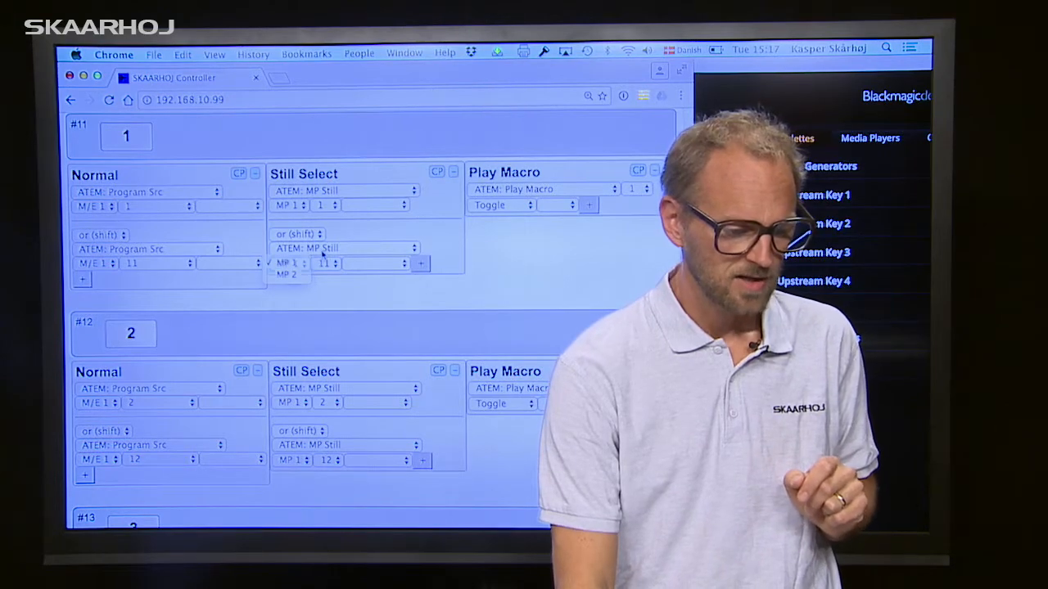
{"action": "left_click", "coordinate": [343, 249]}
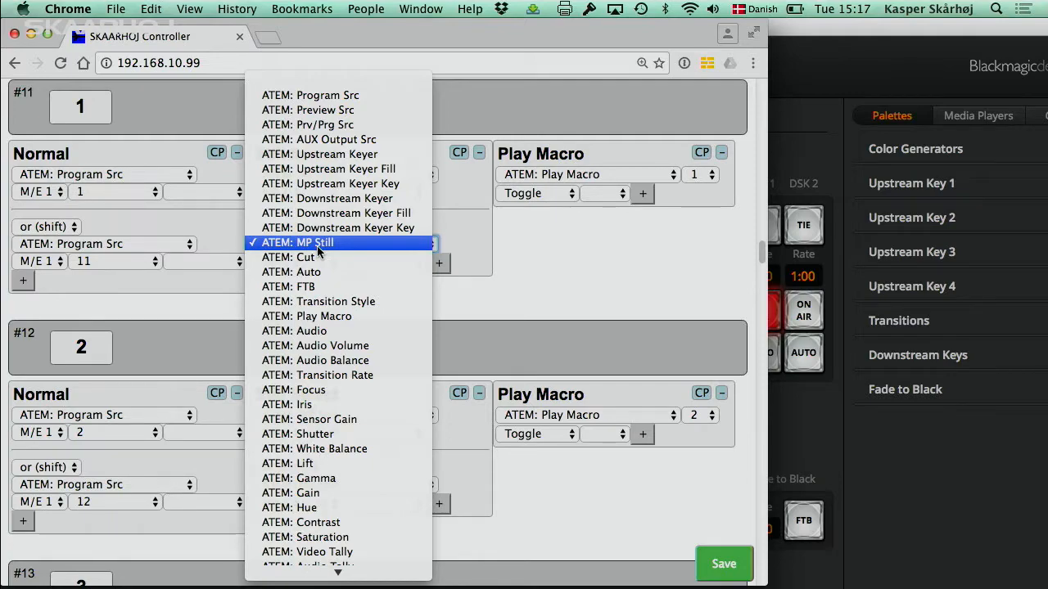
{"action": "left_click", "coordinate": [298, 242]}
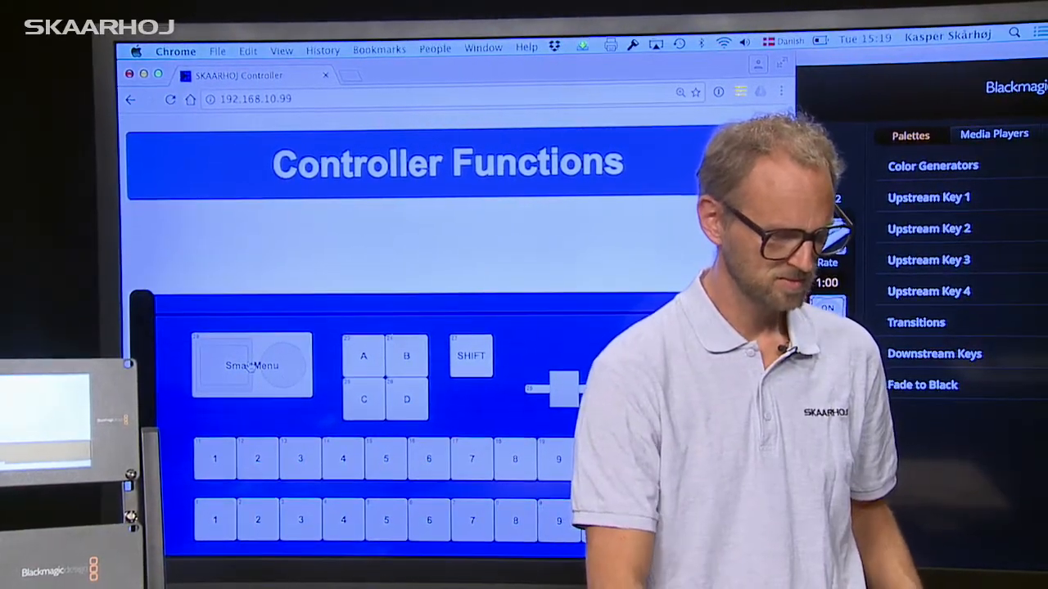
Step: Show the SmartMenu's #29 Normal-mode function chain from the Controller Functions layout
{"action": "left_click", "coordinate": [252, 365]}
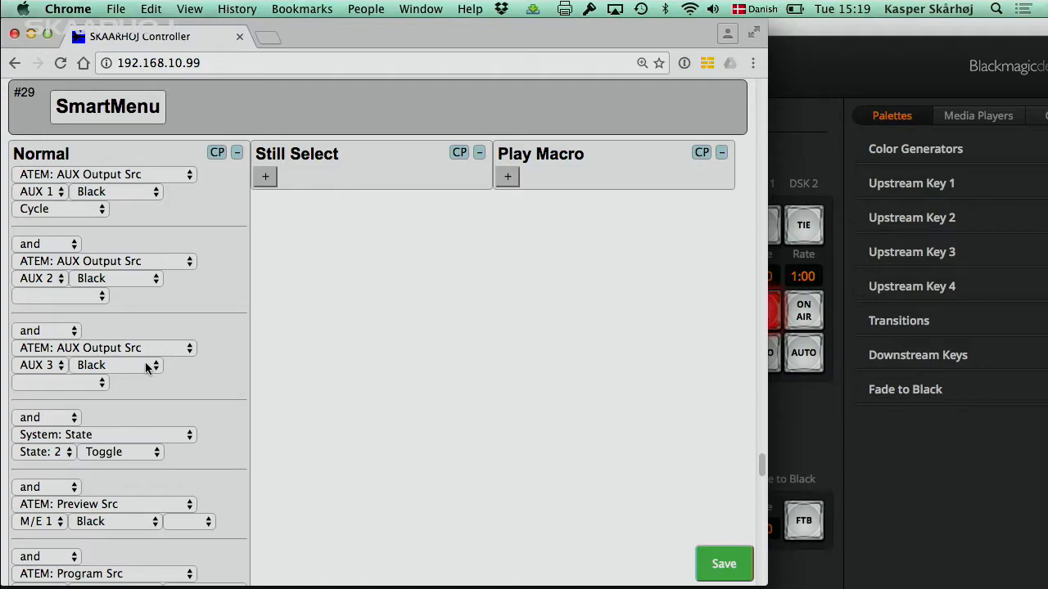
Step: Add an empty function row after Transition Rate in the SmartMenu's Normal chain and show its function choices
{"action": "scroll", "scroll_direction": "down", "scroll_amount": 3}
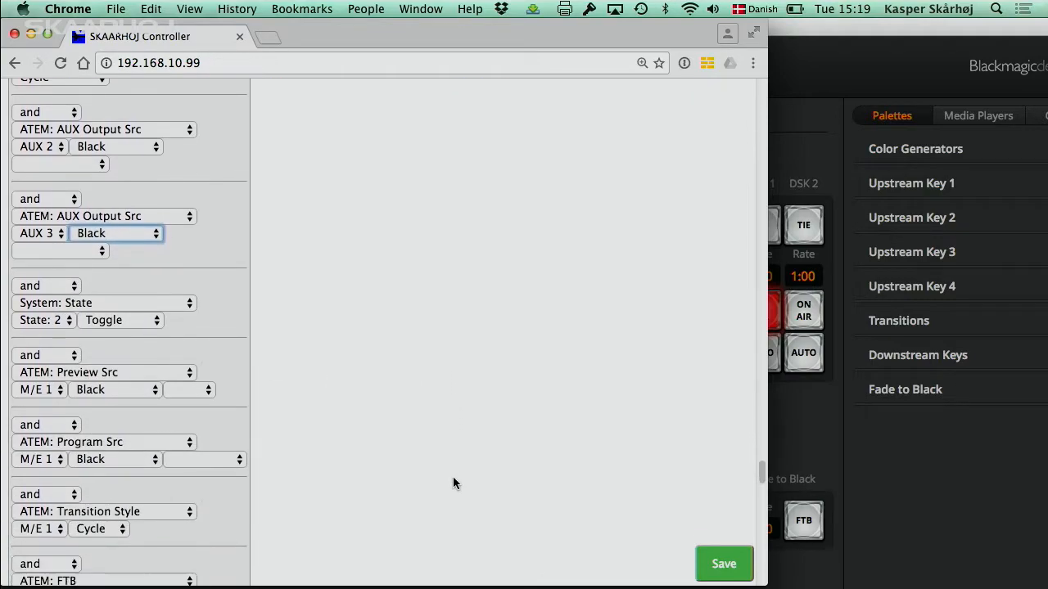
{"action": "scroll", "scroll_direction": "down", "scroll_amount": 3}
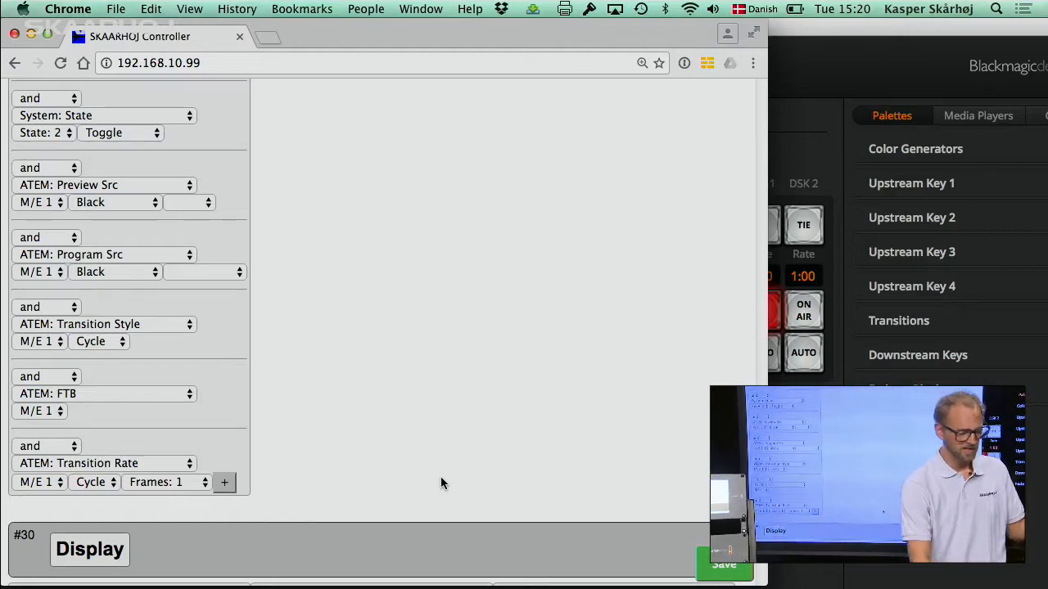
{"action": "left_click", "coordinate": [223, 482]}
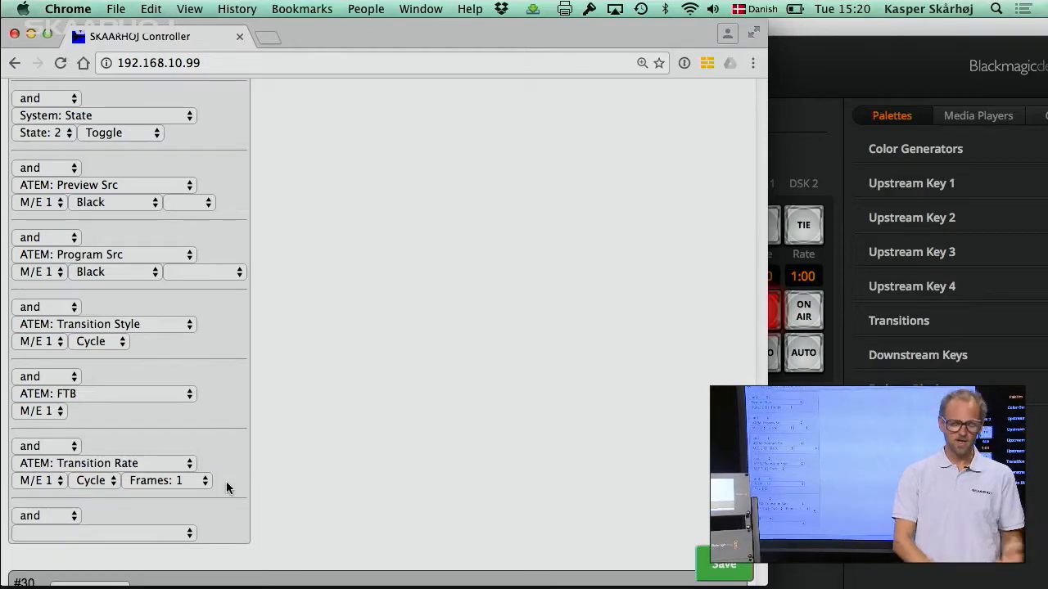
{"action": "left_click", "coordinate": [101, 533]}
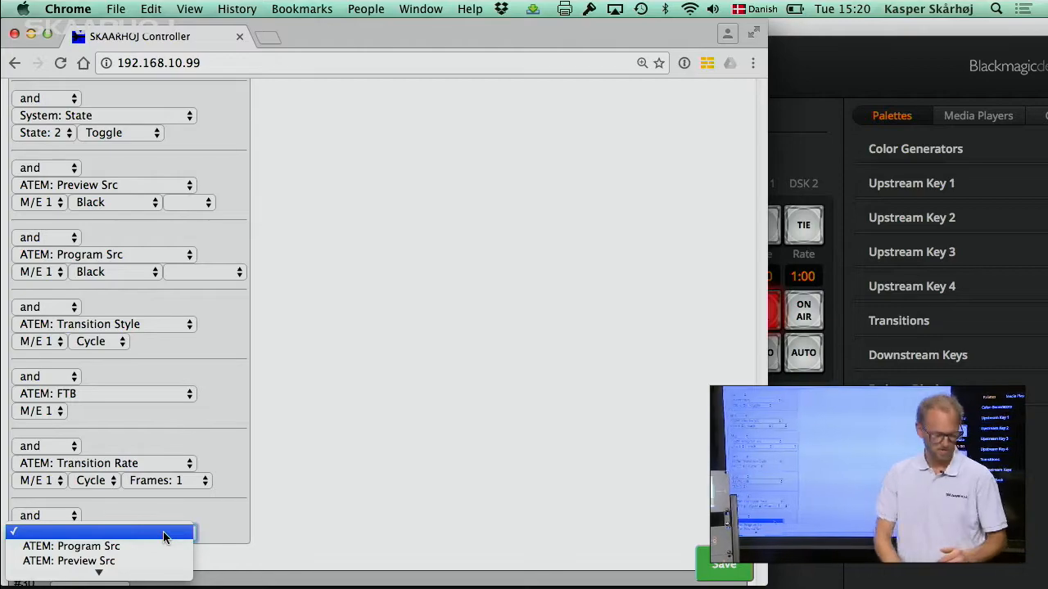